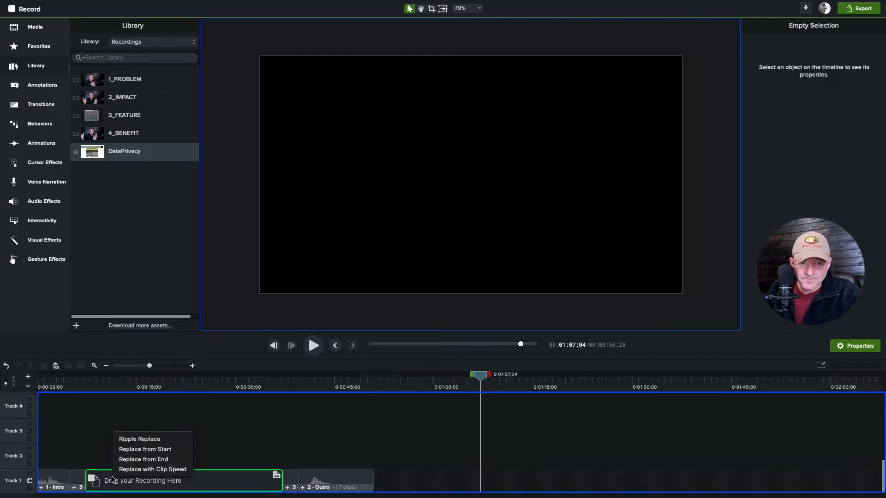
mouse_move(153, 470)
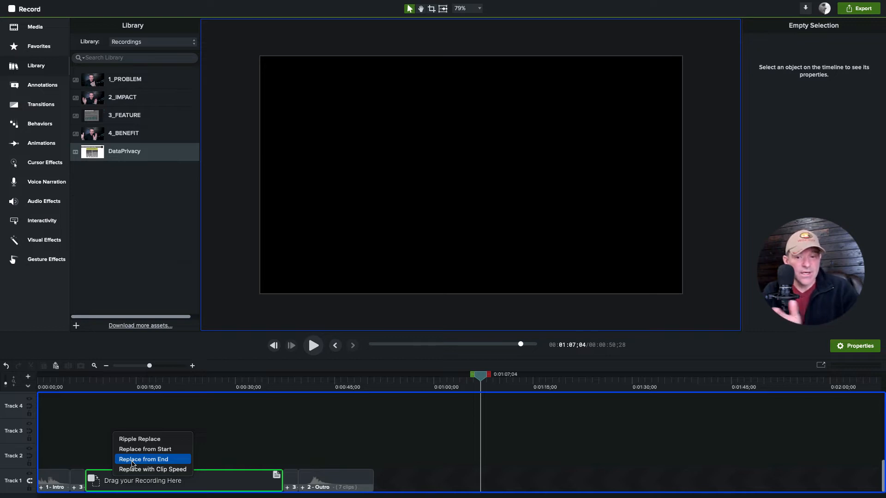
Drop DataPrivacy on the Track 1 placeholder and choose Replace from End
left_click(144, 458)
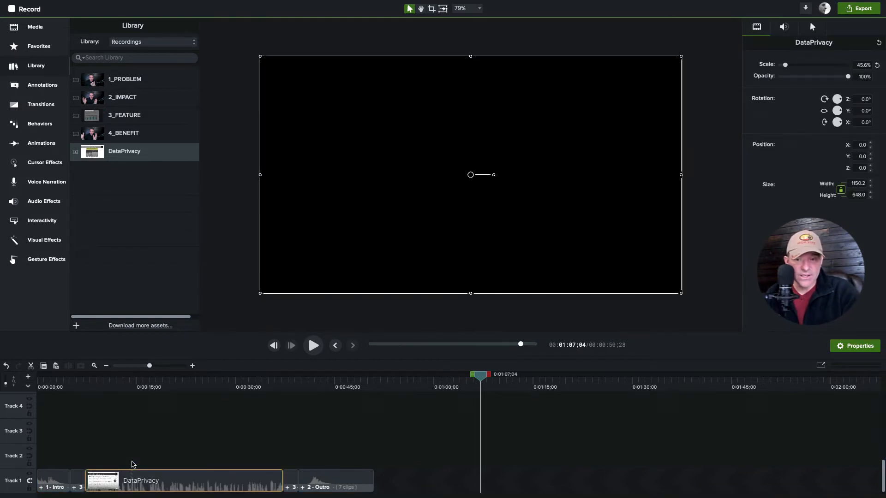
Undo the DataPrivacy replacement to restore the empty placeholder
left_click(267, 374)
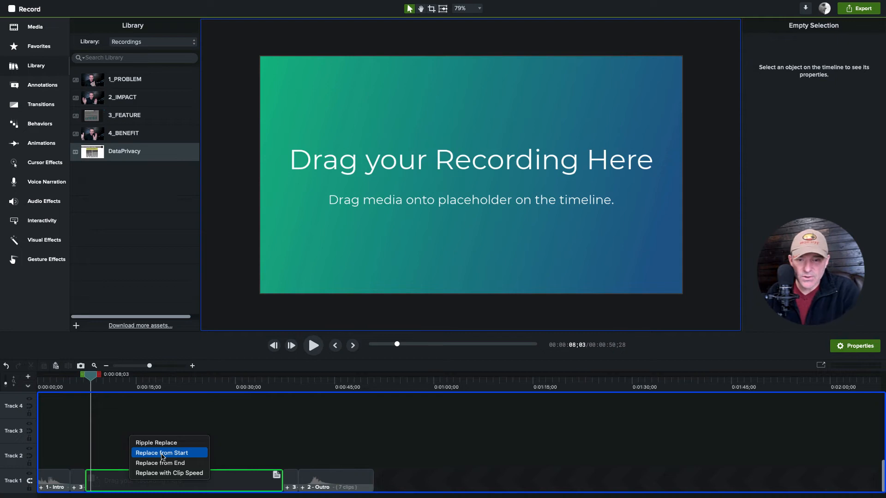
mouse_move(157, 443)
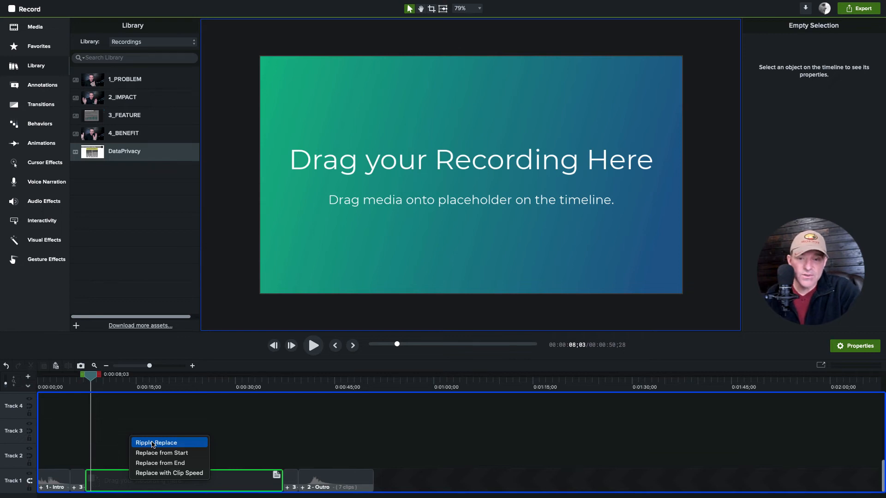
Dismiss the replace menu, leaving the placeholder empty, and clear the timeline selection
left_click(156, 442)
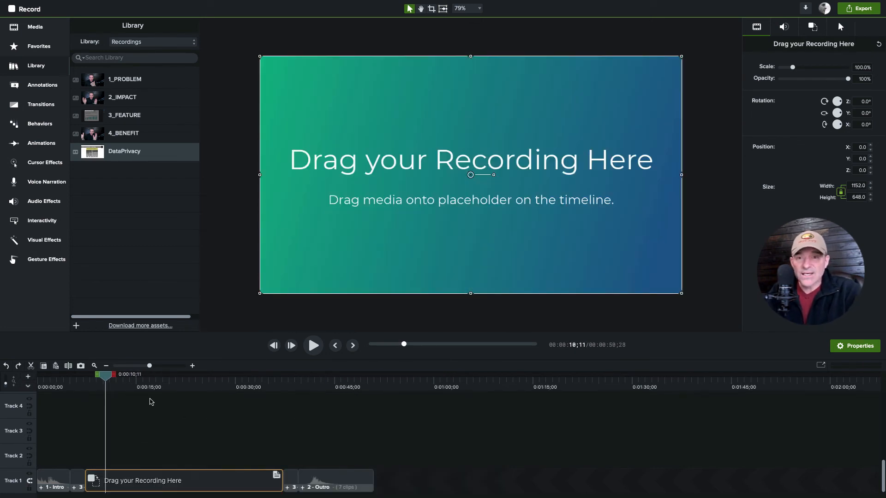
left_click(124, 132)
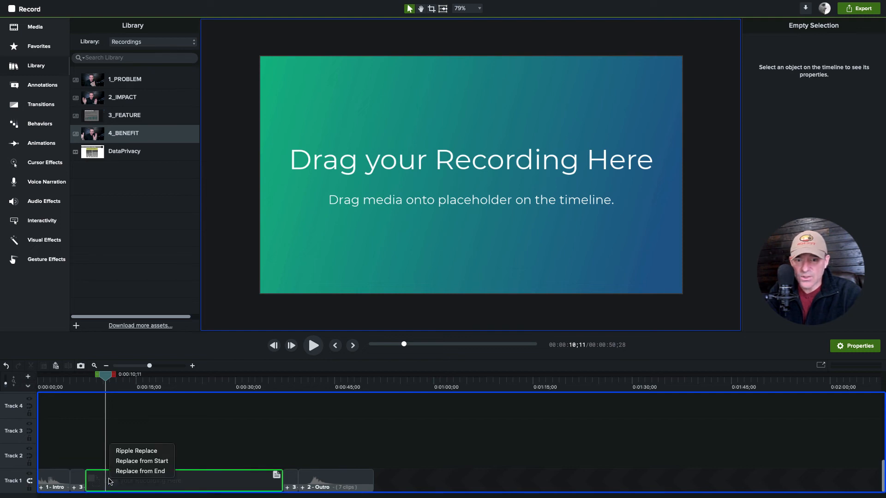
mouse_move(136, 450)
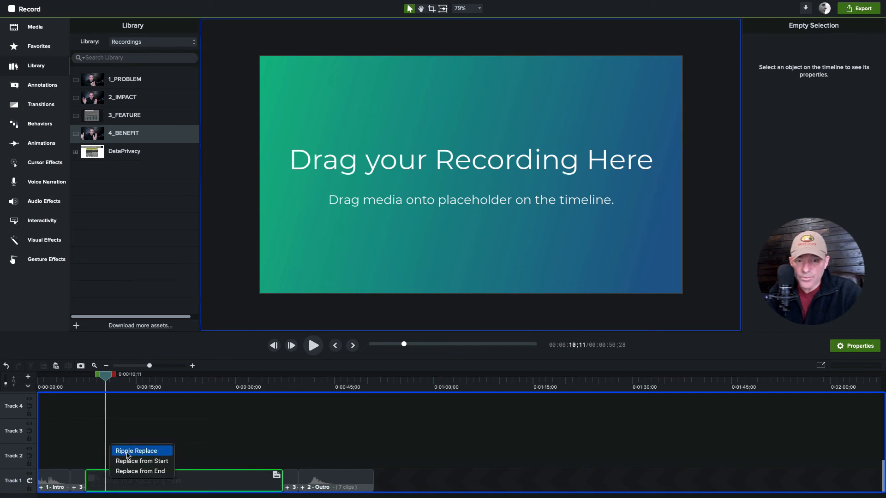
Drop 4_BENEFIT onto the Track 1 placeholder using Replace from End
left_click(136, 451)
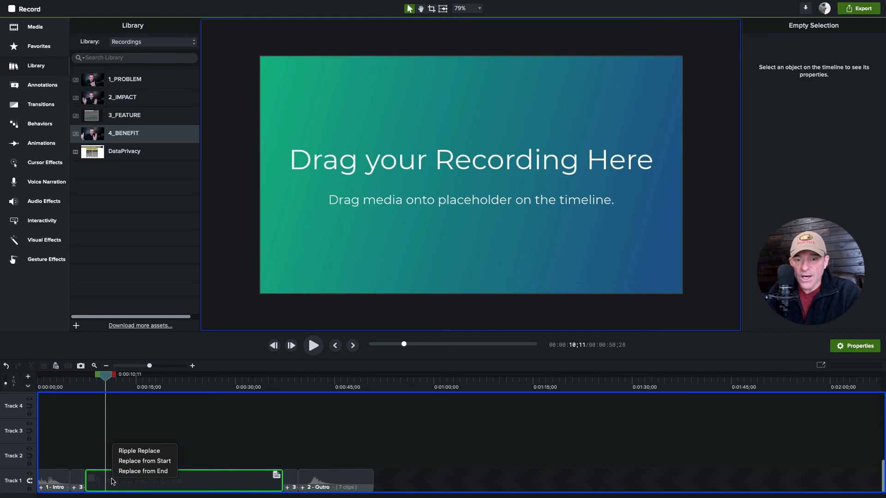
mouse_move(143, 471)
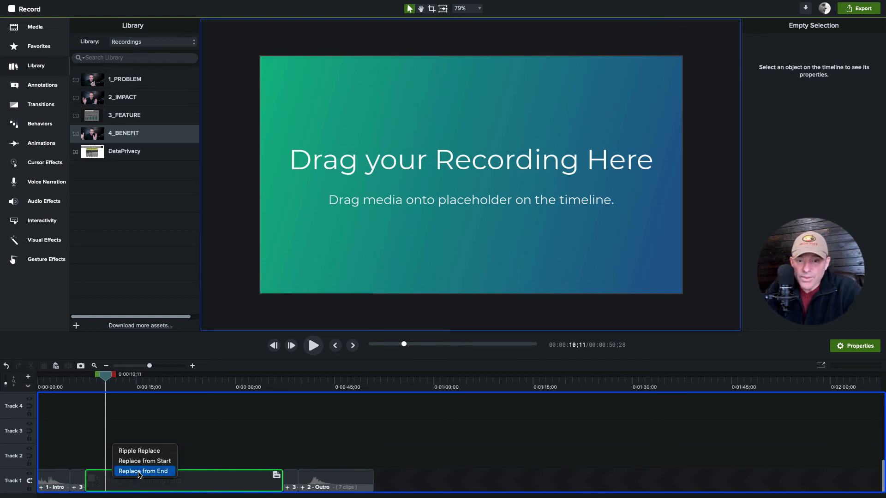
mouse_move(144, 460)
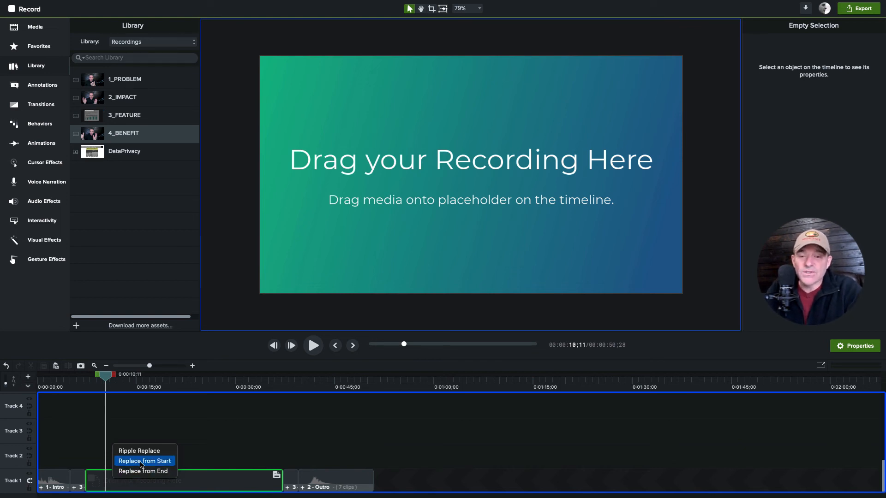
mouse_move(143, 471)
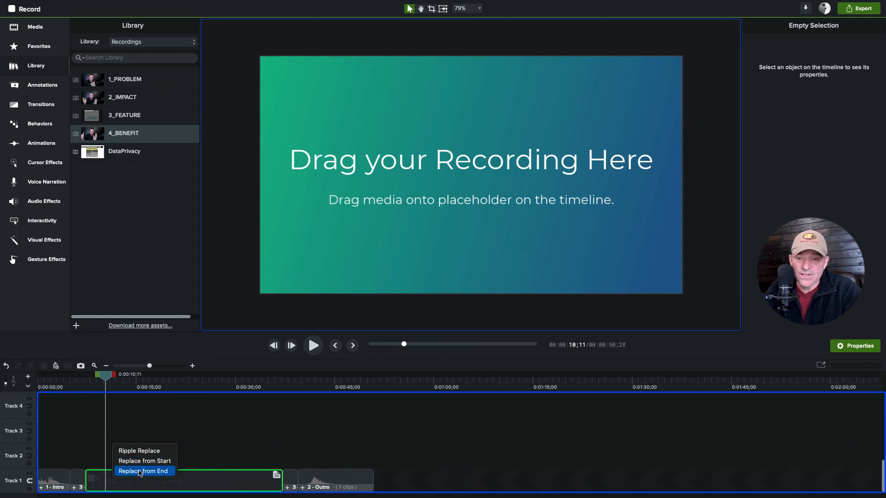
left_click(143, 471)
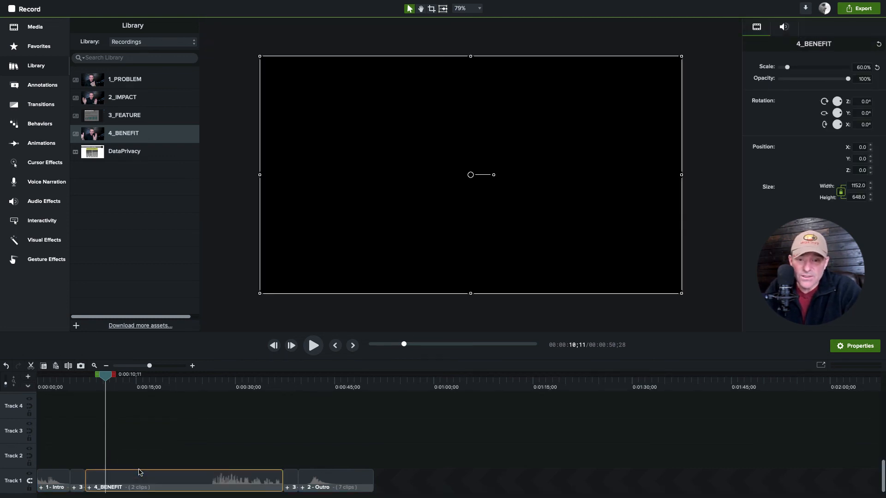
mouse_move(198, 478)
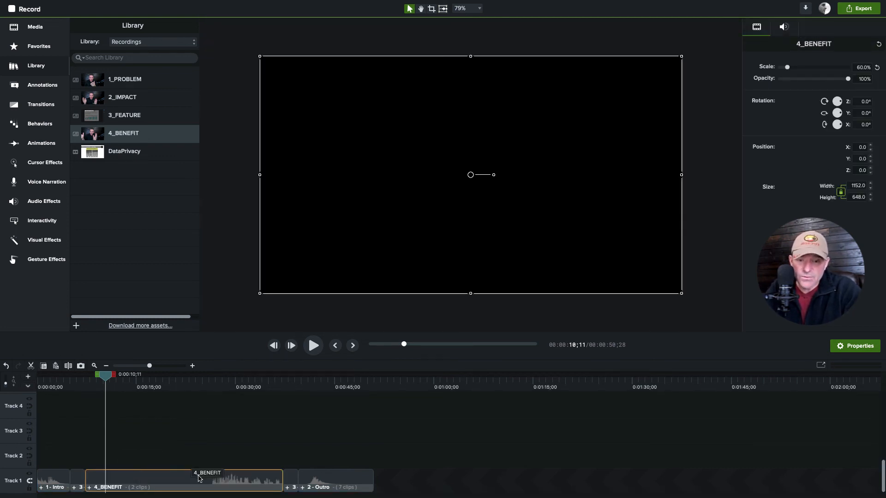